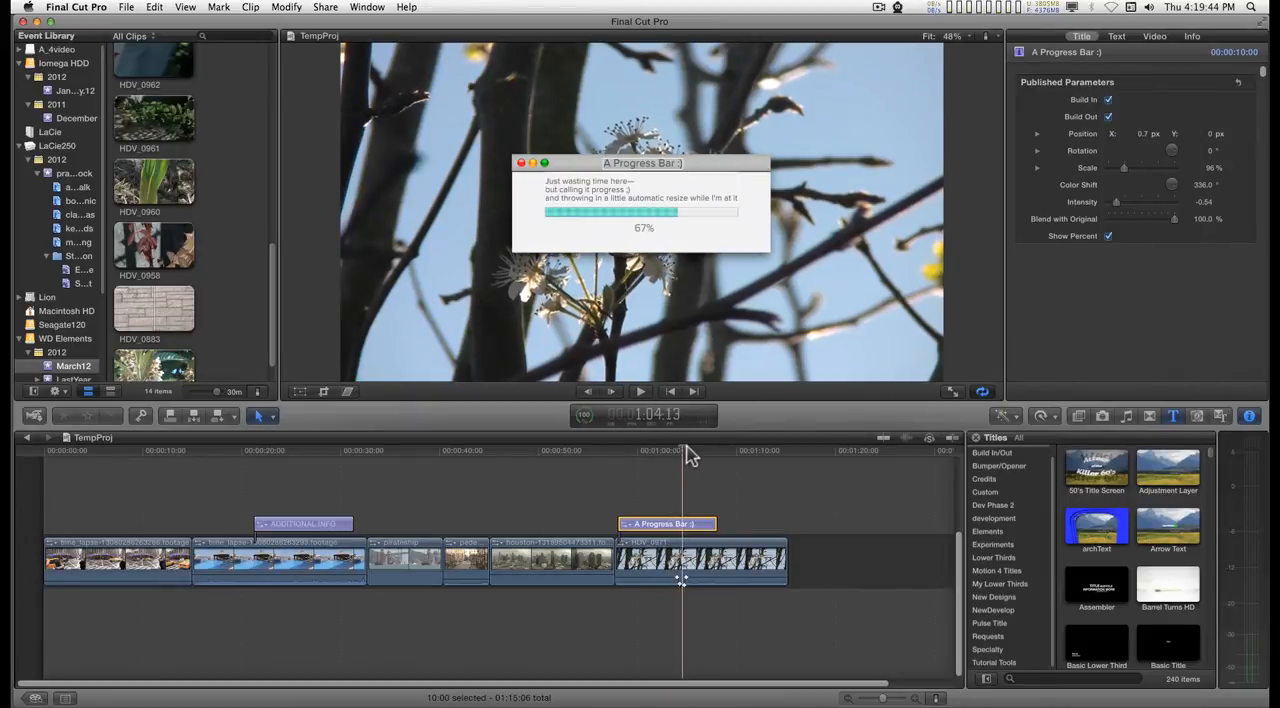
mouse_move(712, 454)
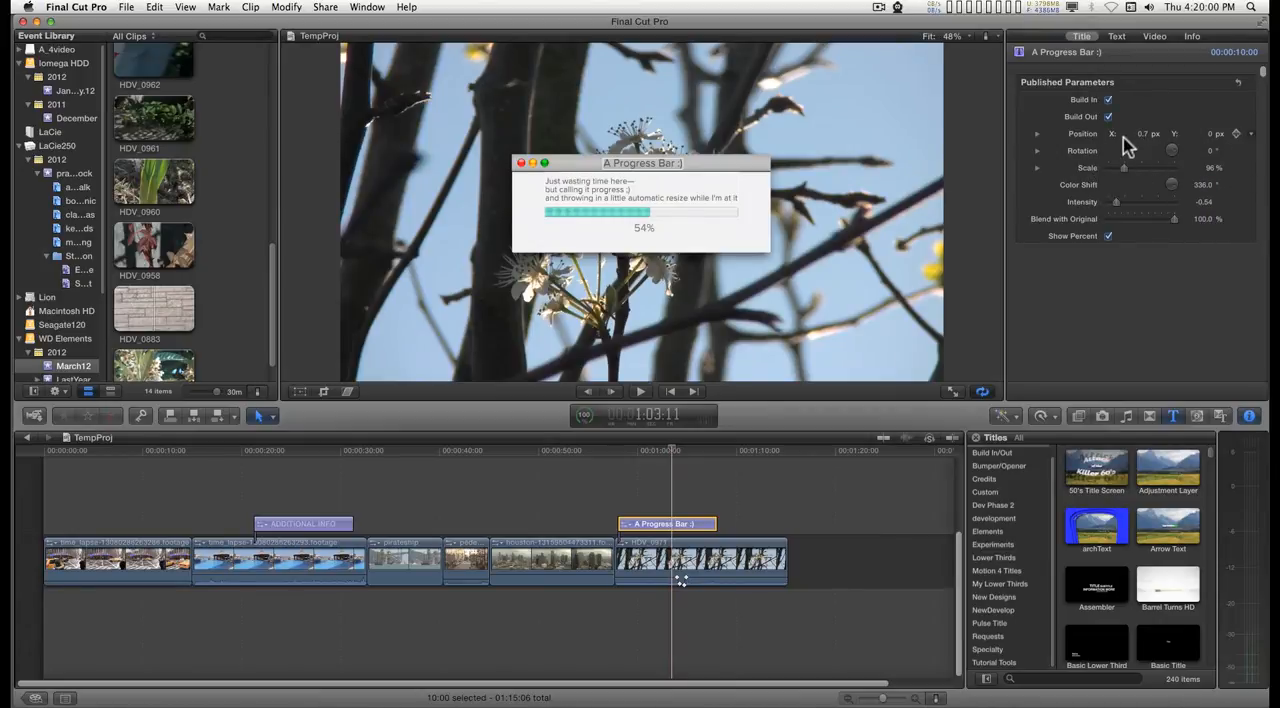
mouse_move(1100, 196)
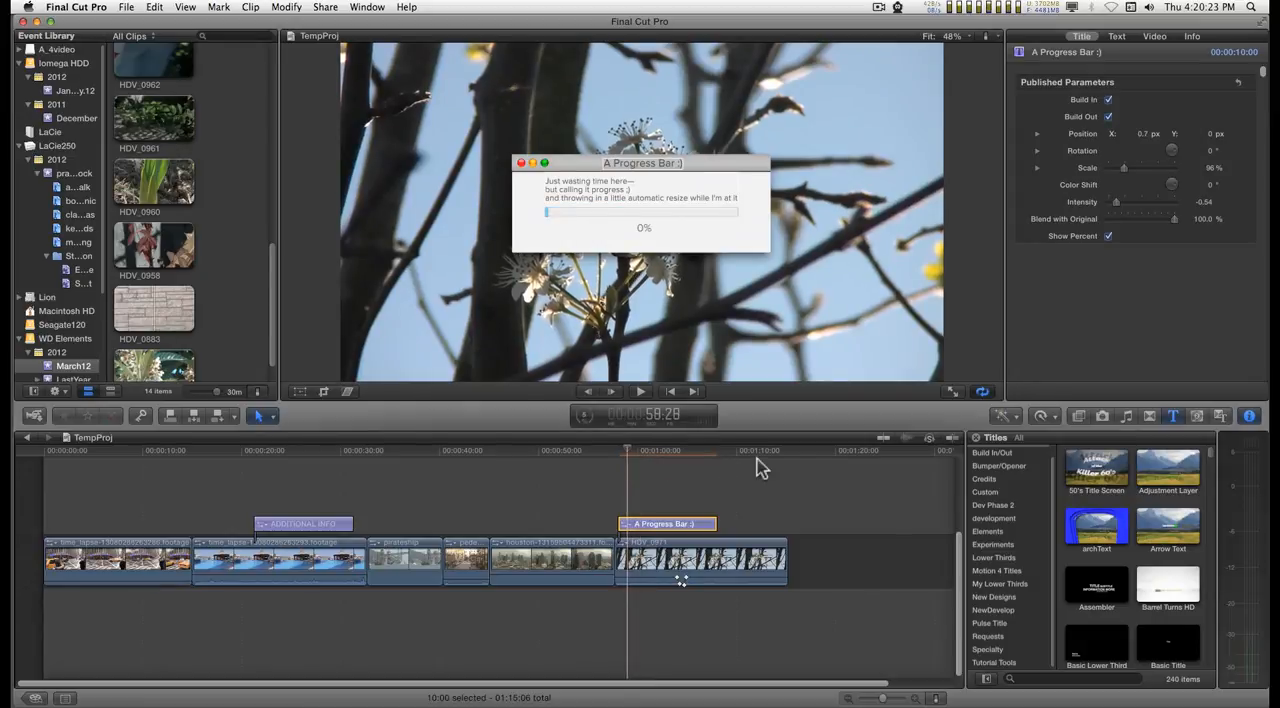
Undo the last change to the Progress Bar title with Cmd+Z
key("cmd+z")
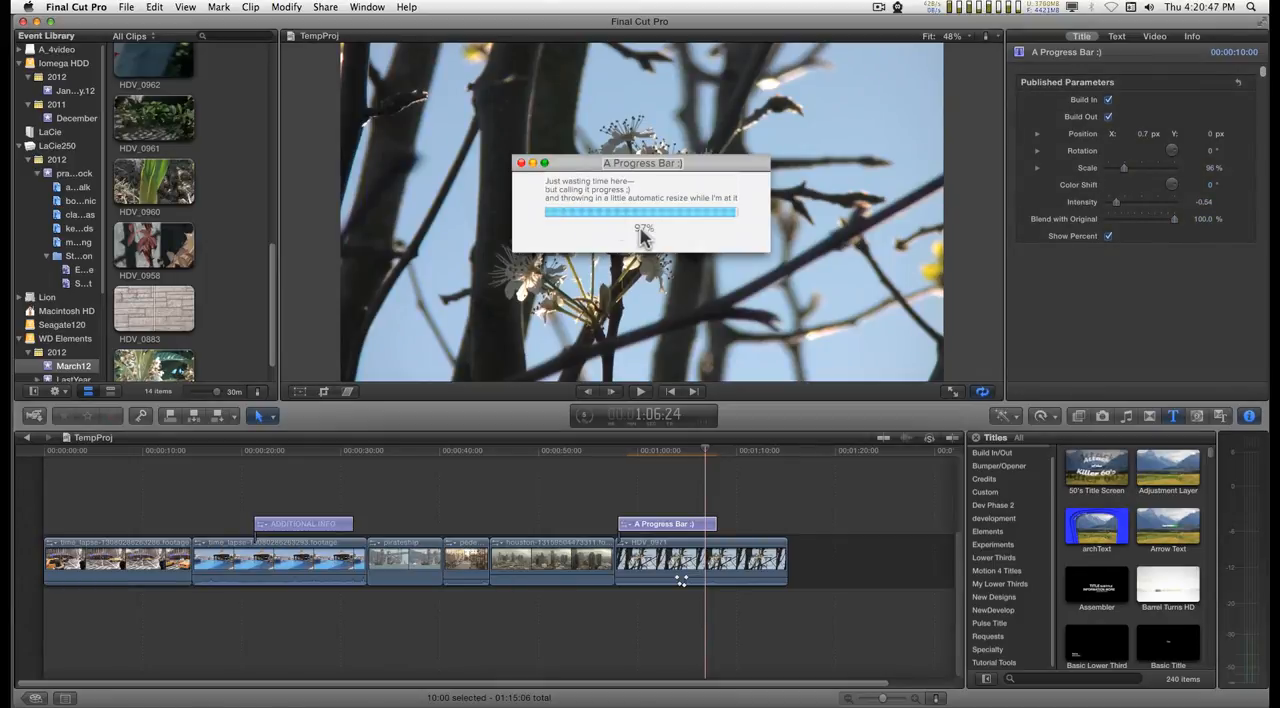
mouse_move(632, 206)
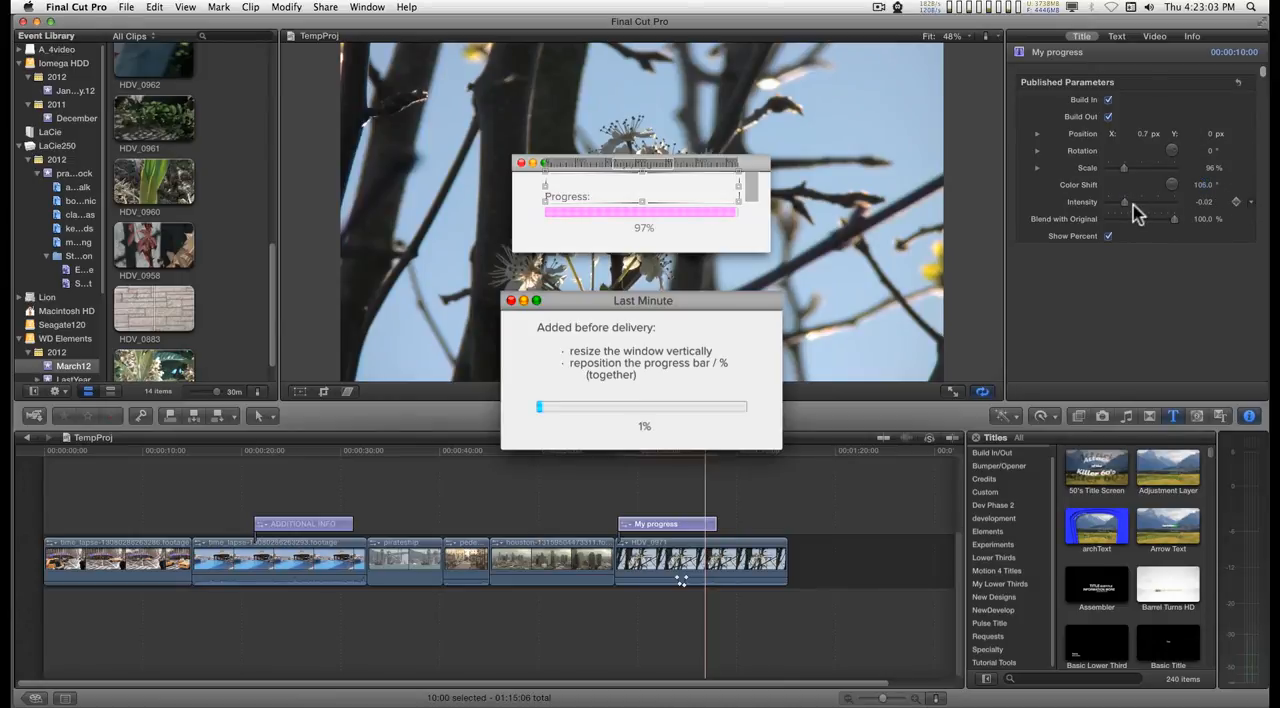
left_click_drag(1124, 202, 1116, 202)
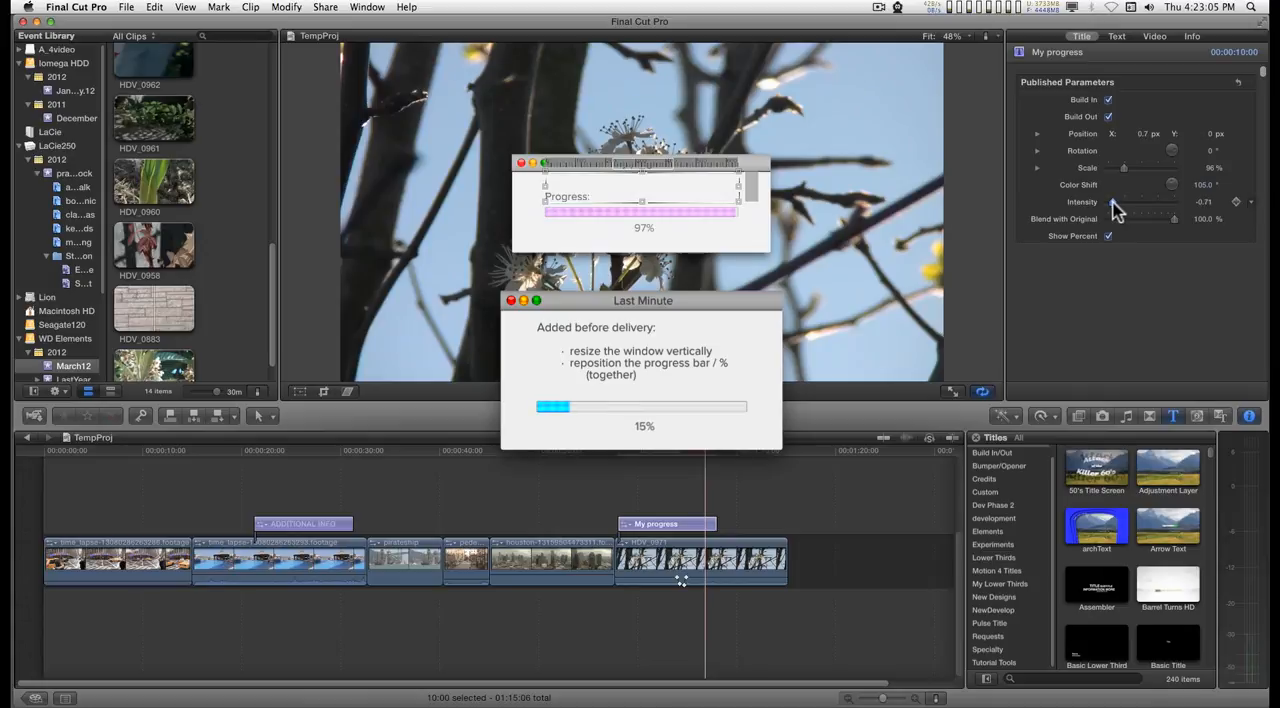